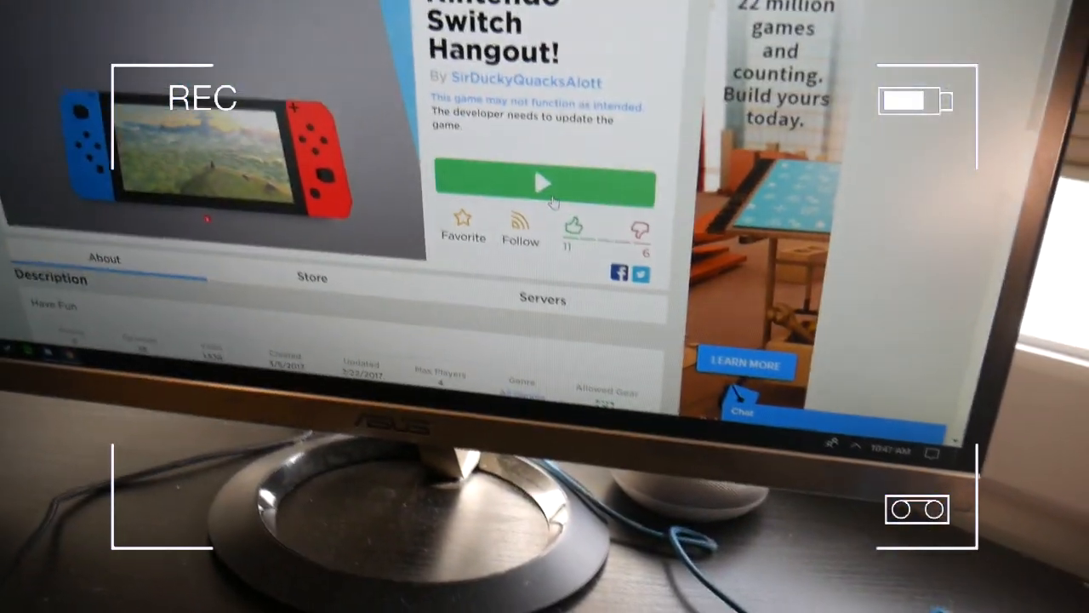
Launch 'Nintendo Switch Hangout!' from its game page using the green Play button
left_click(542, 183)
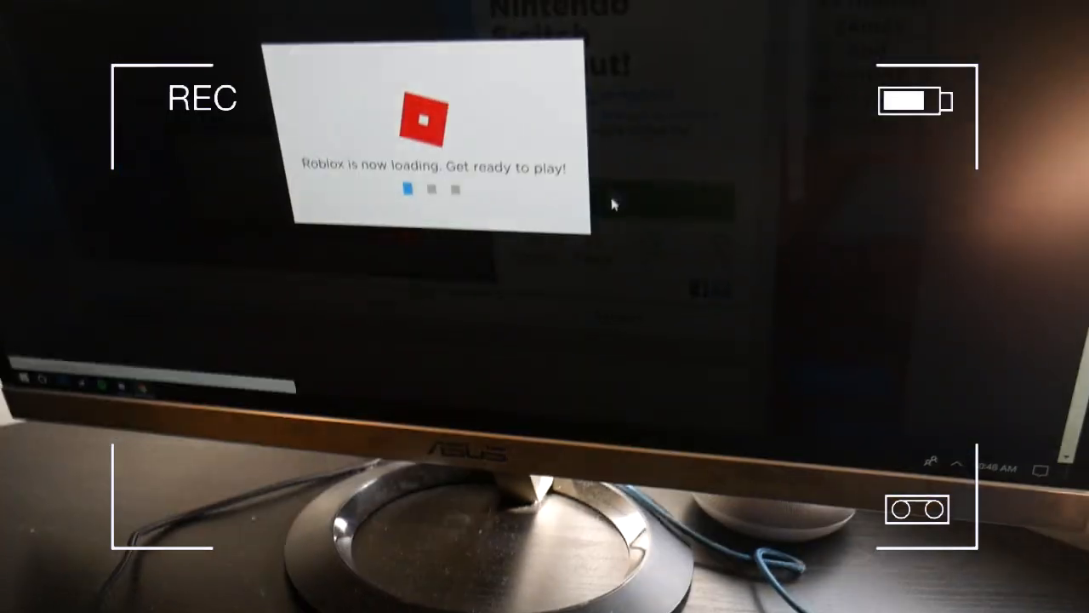